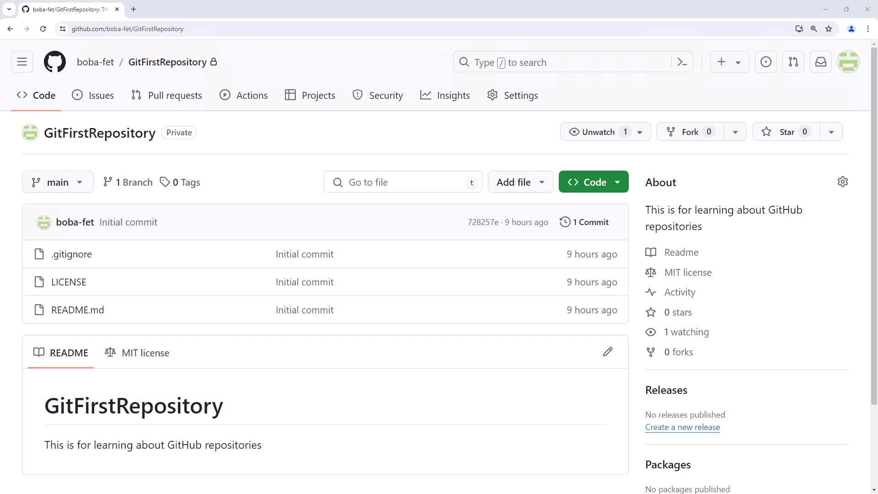
mouse_move(142, 160)
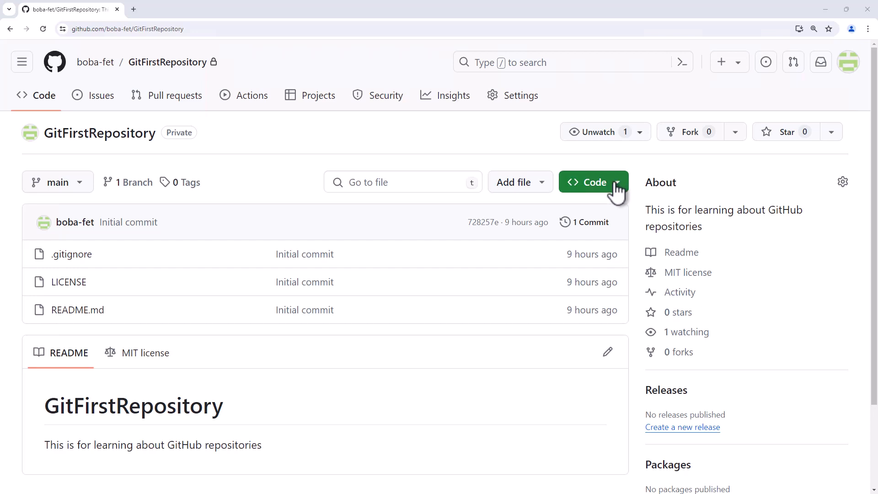
Copy the GitFirstRepository HTTPS clone URL from GitHub's Code menu.
click(586, 182)
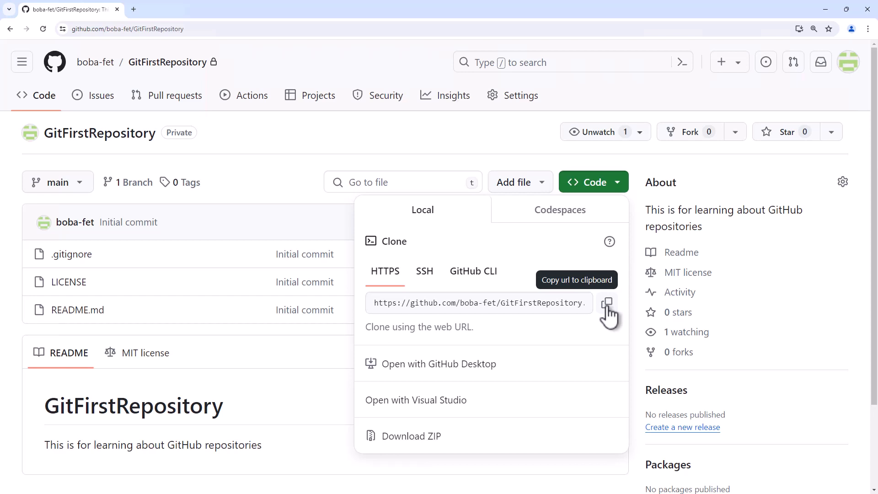
click(608, 303)
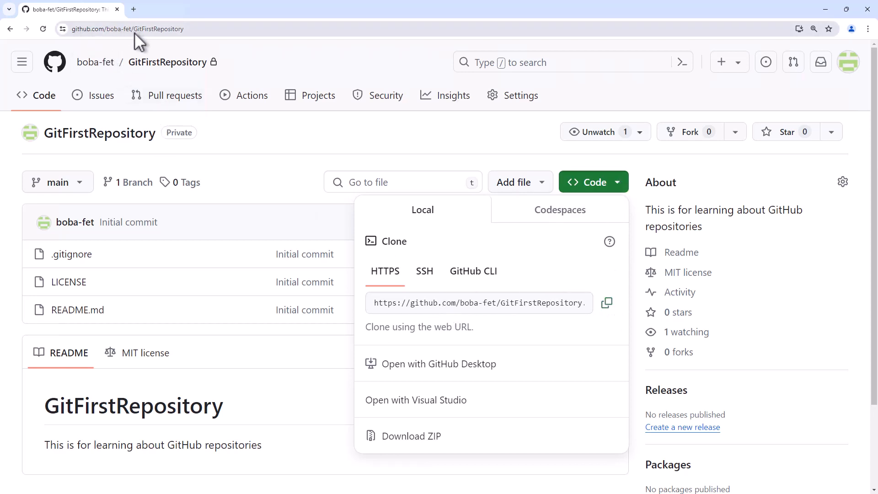
mouse_move(117, 42)
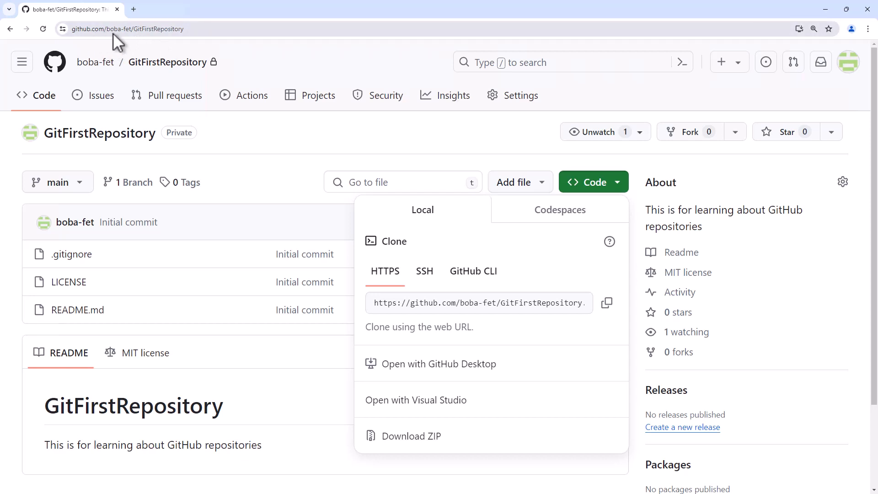
mouse_move(193, 42)
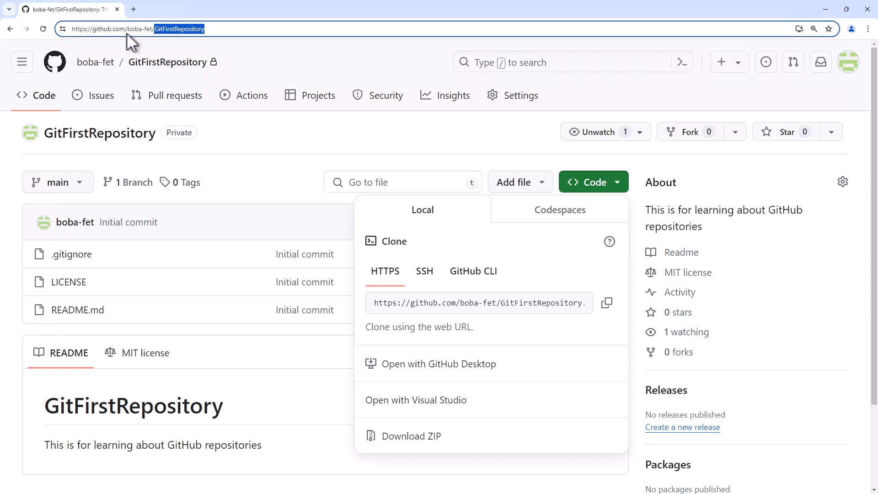
mouse_move(271, 155)
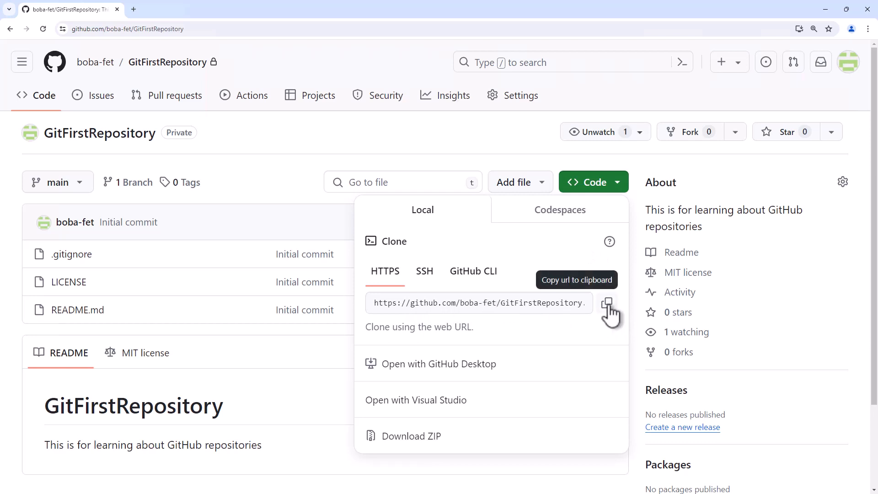
click(606, 303)
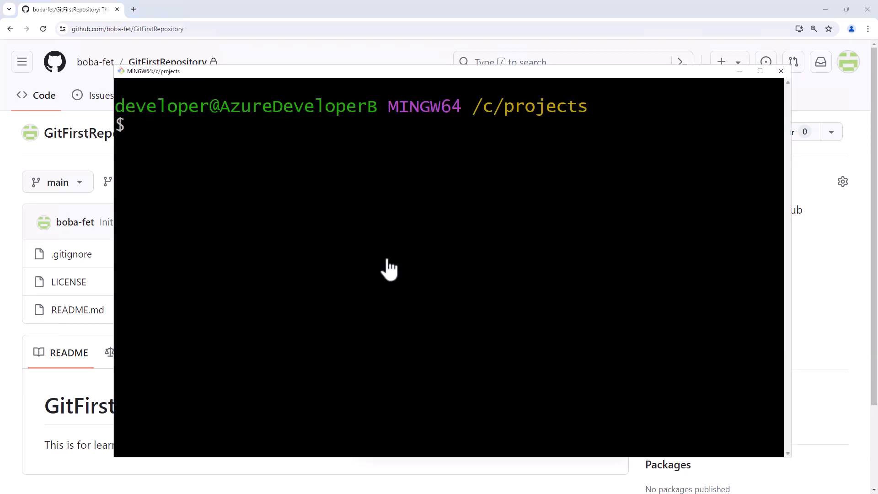
mouse_move(400, 153)
text(ls)
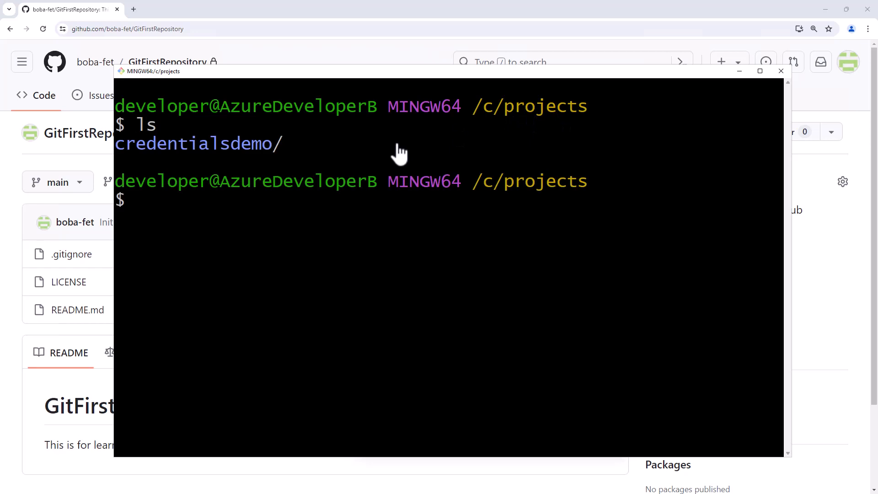
mouse_move(609, 196)
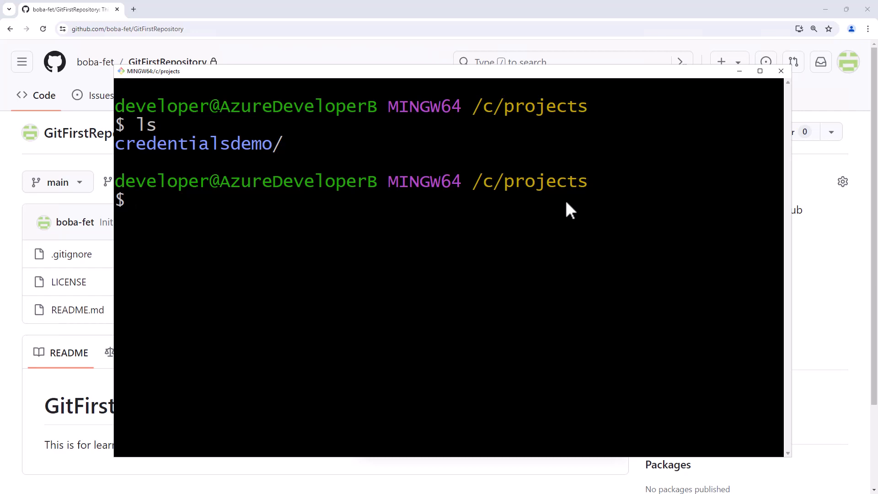
text(git clo)
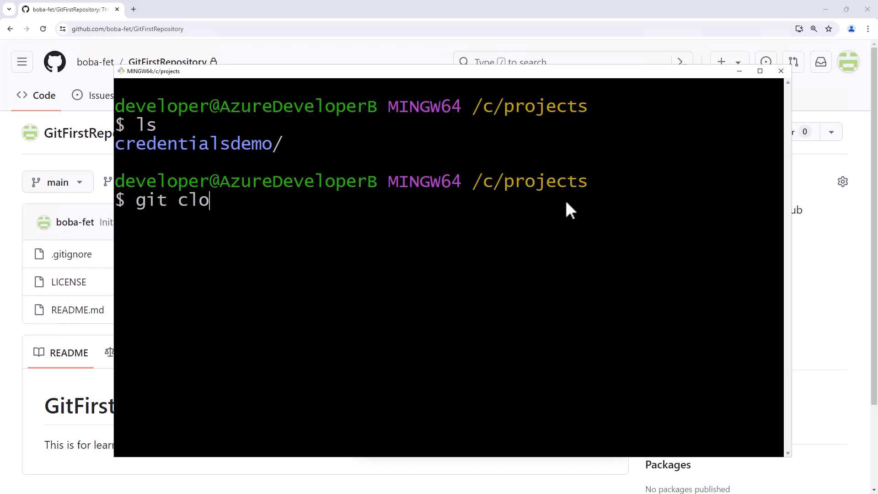
text(ne)
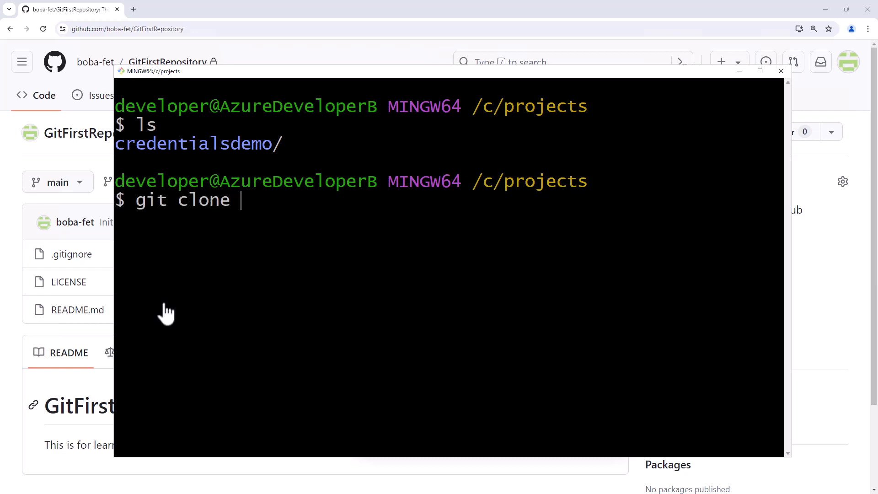
text(https://github.com/boba-fet/GitFirstRepository.git)
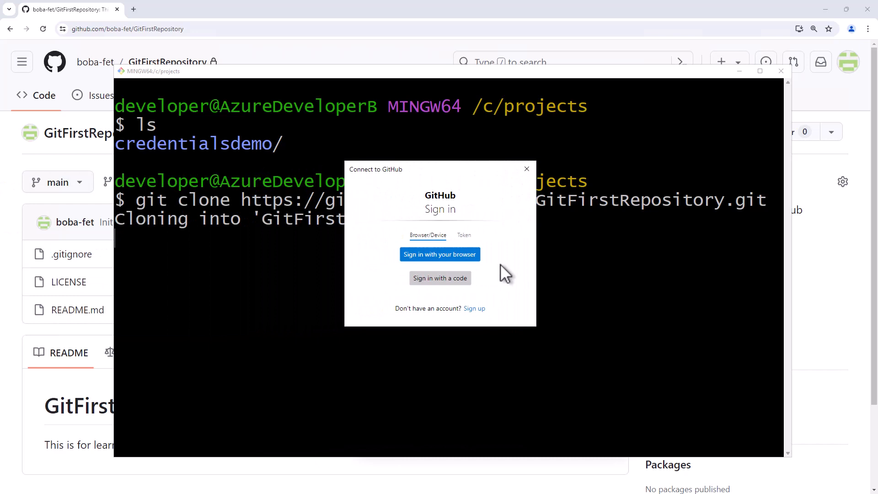
mouse_move(470, 256)
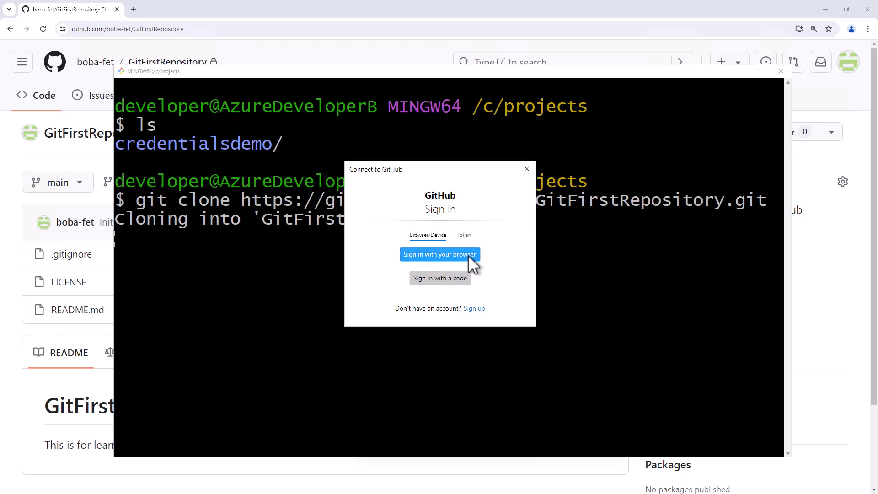
click(439, 254)
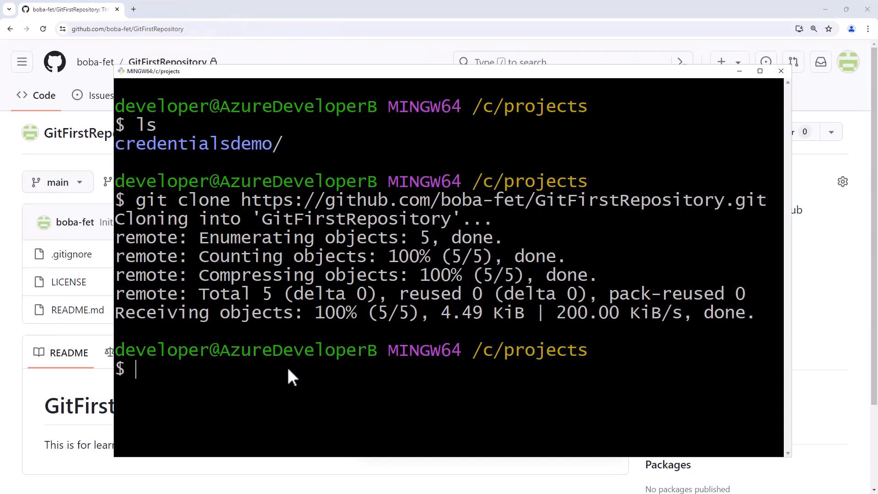
List C:\projects to confirm the clone and change into GitFirstRepository/.
text(ls)
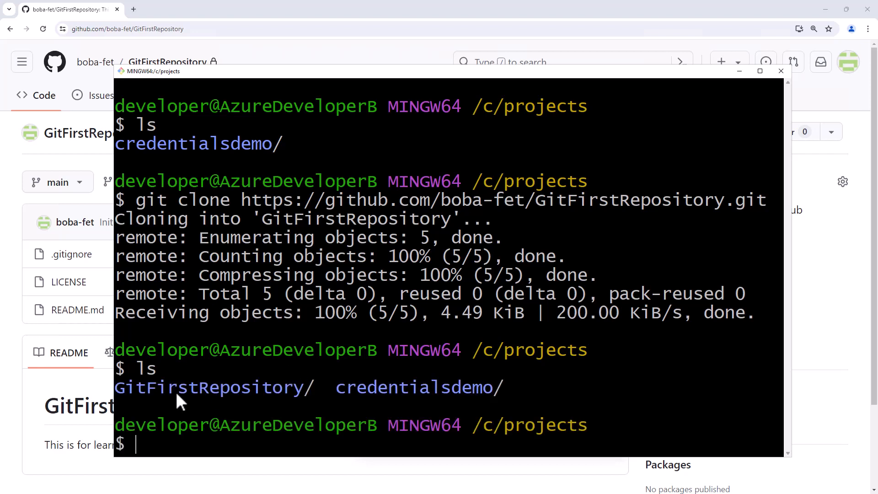
text(cd)
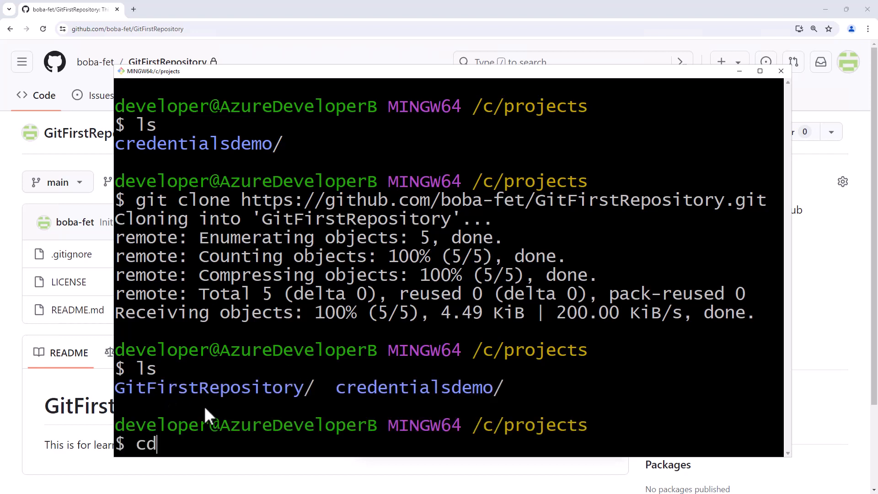
text(GitFirstRepository/)
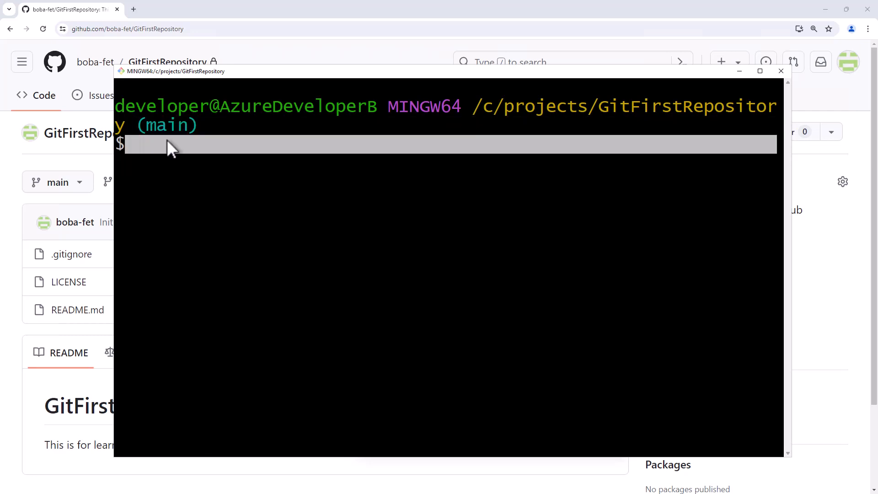
Re-enter GitFirstRepository and run ls -al to reveal the hidden .git folder.
text(cd ..)
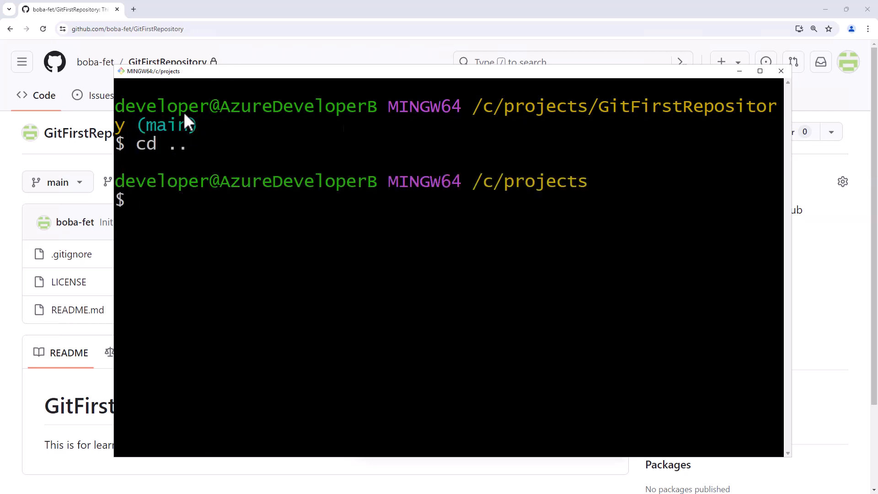
mouse_move(445, 207)
text(cd GitFirstRepository/)
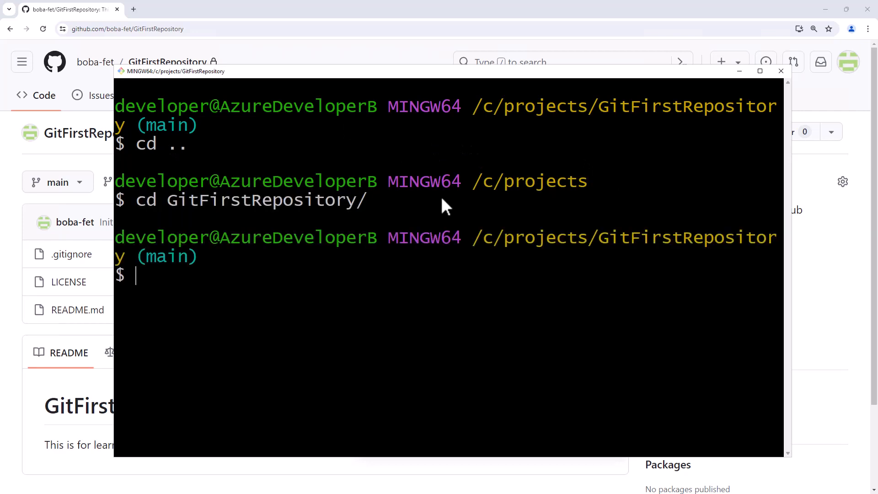
text(ls -al)
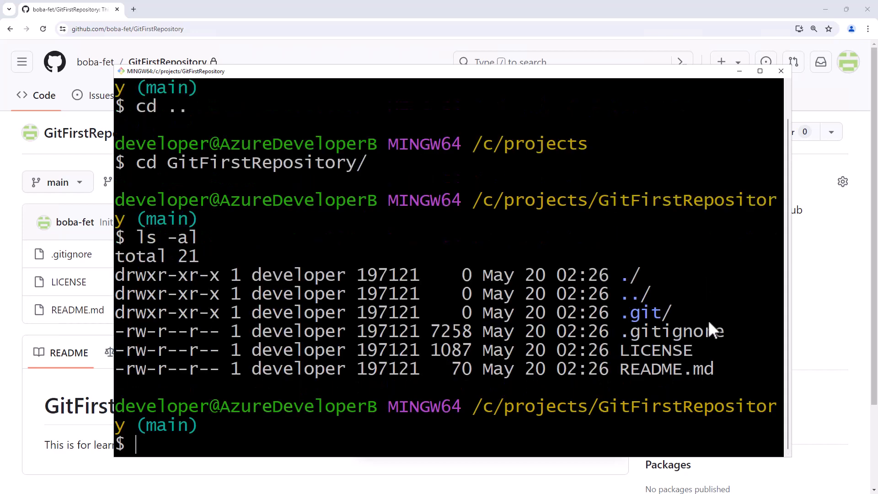
double_click(641, 312)
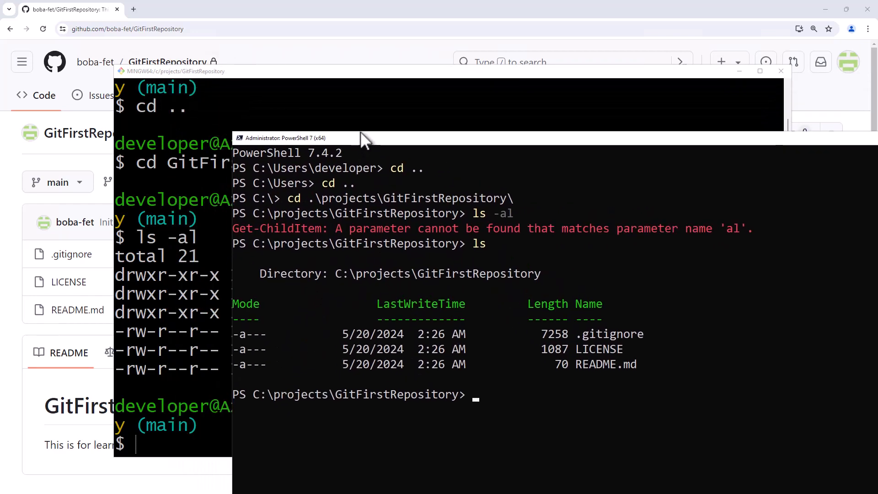
Reposition the PowerShell window and list C:\projects\GitFirstRepository's files.
drag(362, 138, 271, 101)
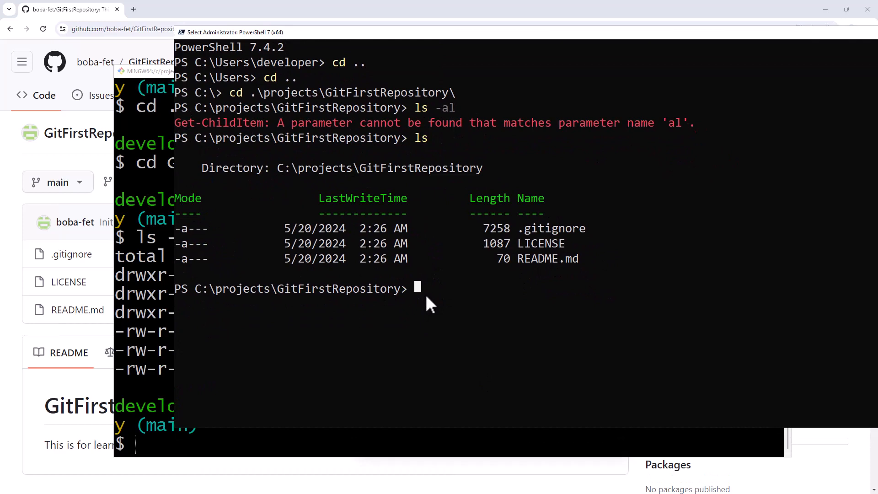
text(di)
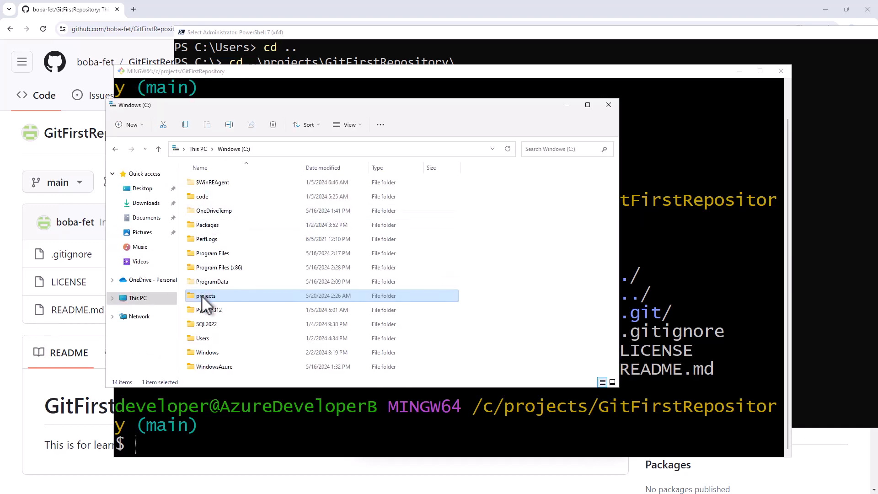
Browse into projects\GitFirstRepository, view inside .git, then return to GitFirstRepository.
double_click(205, 296)
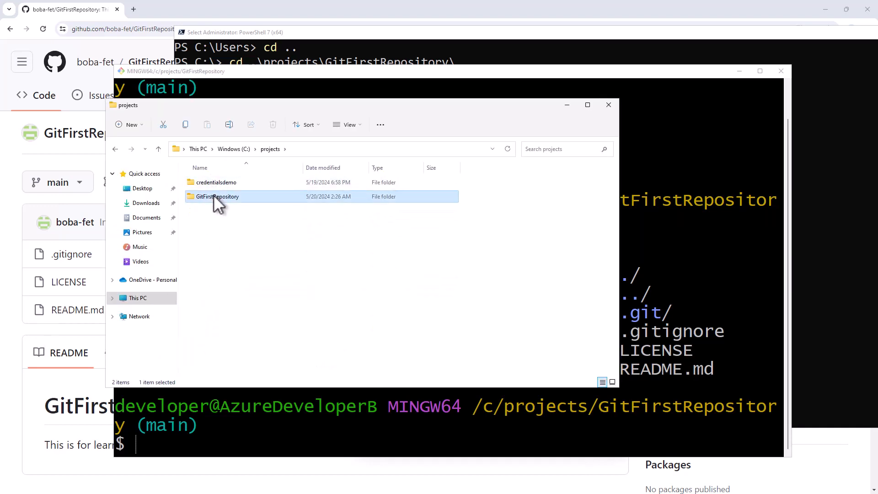
double_click(217, 197)
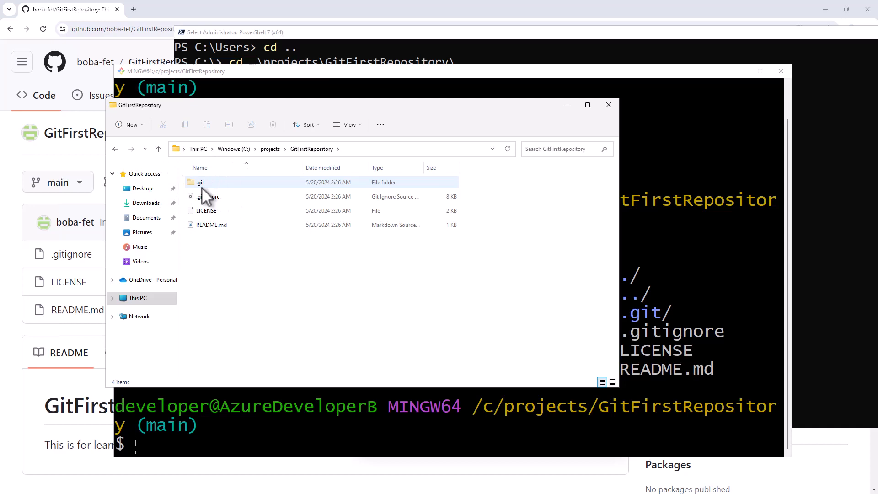
click(348, 124)
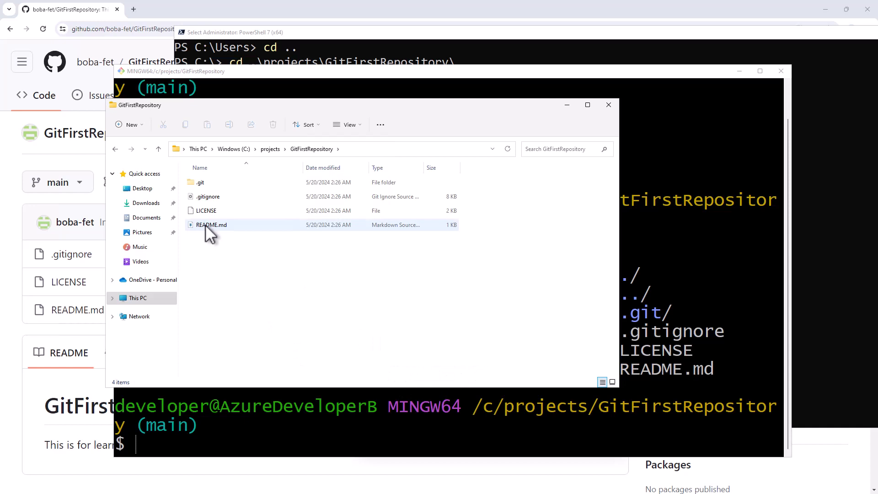
double_click(199, 182)
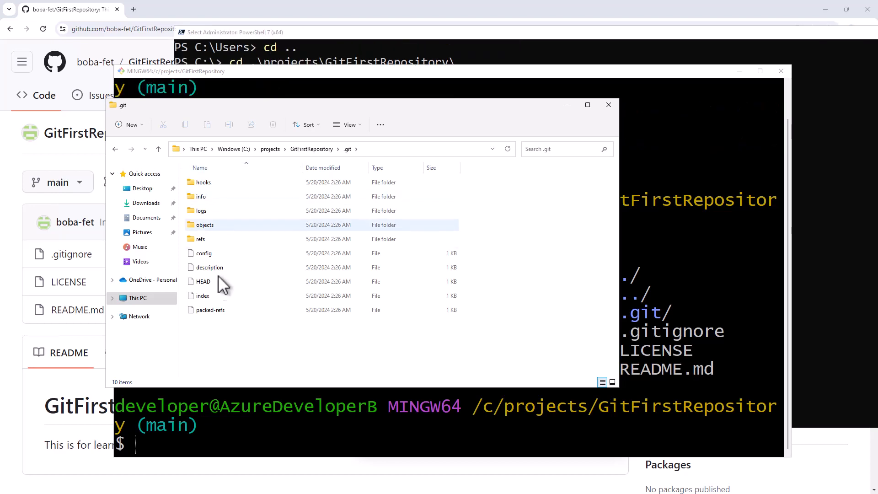
click(312, 149)
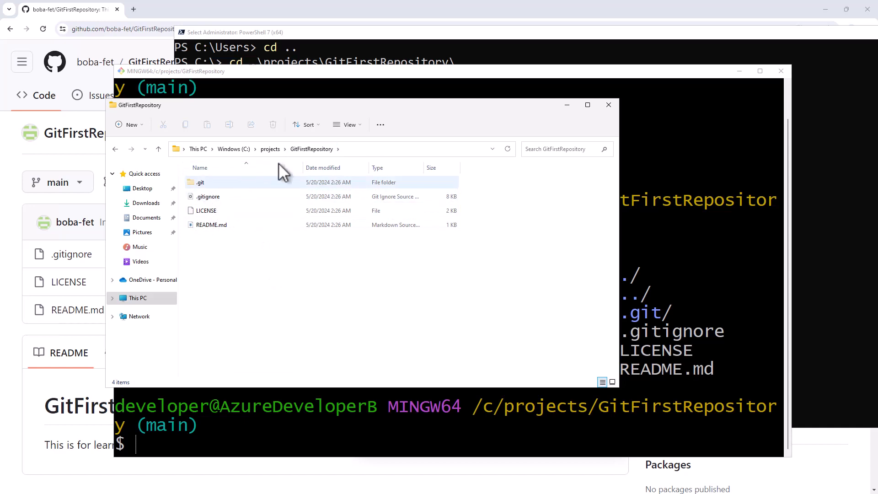
mouse_move(567, 117)
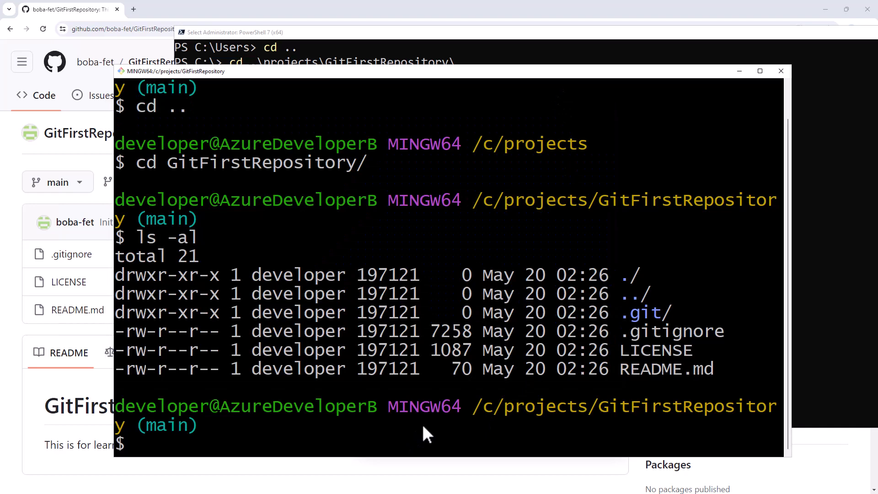
Run git status showing main up to date with origin/main and a clean tree, then git log.
text(git status)
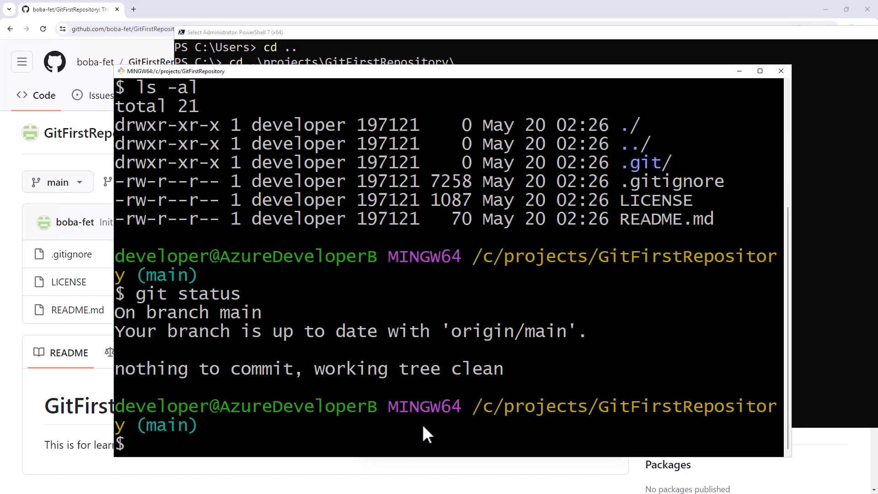
text(git log)
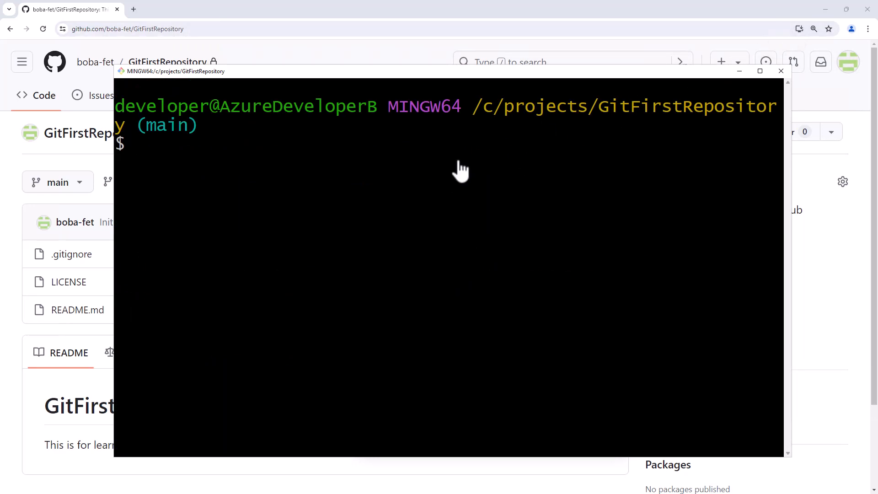
mouse_move(460, 195)
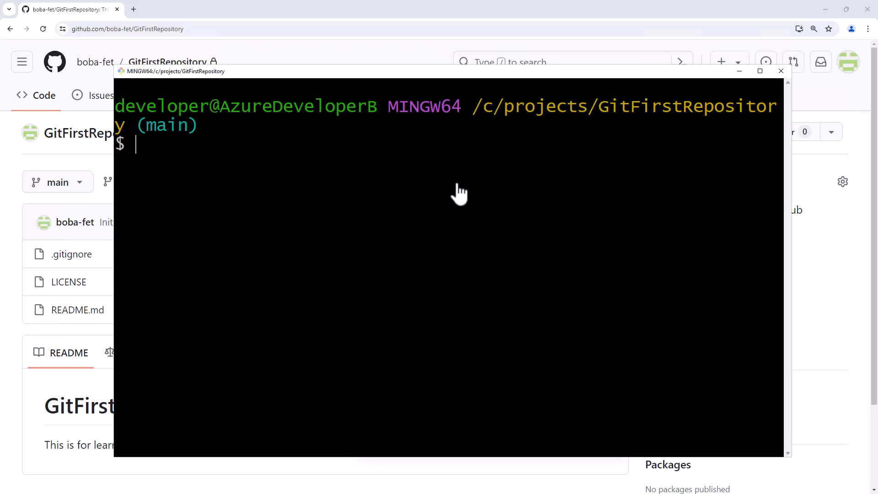
Run git remote -vv to list origin's GitHub fetch and push URLs.
text(git remote -vv)
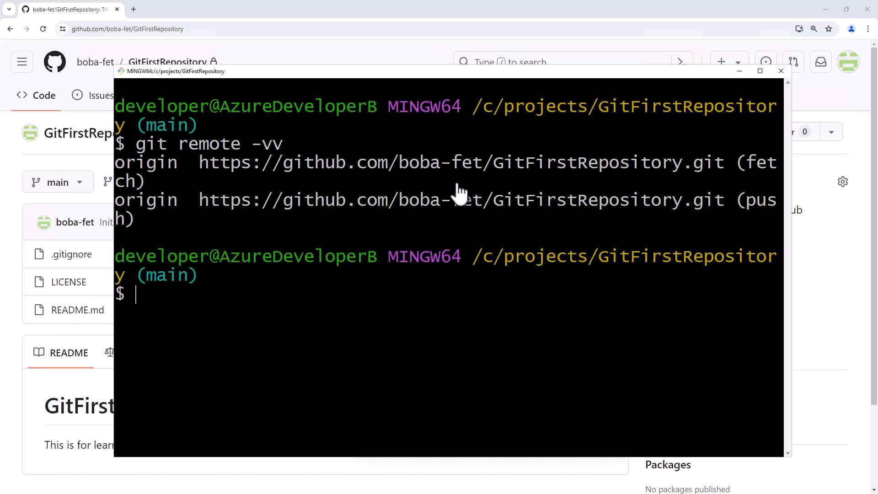
double_click(145, 162)
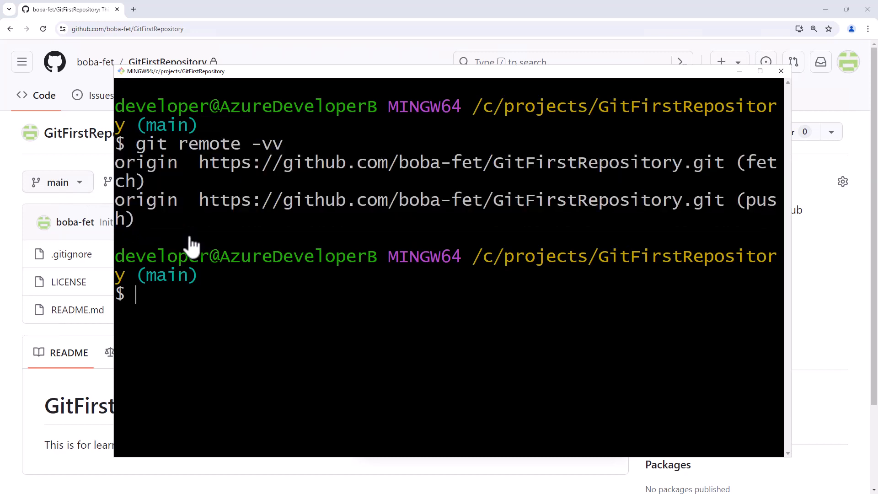
mouse_move(224, 294)
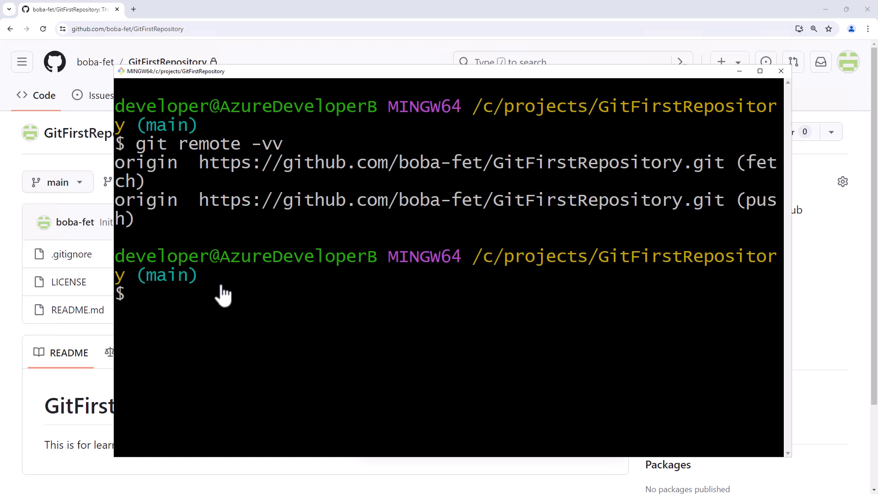